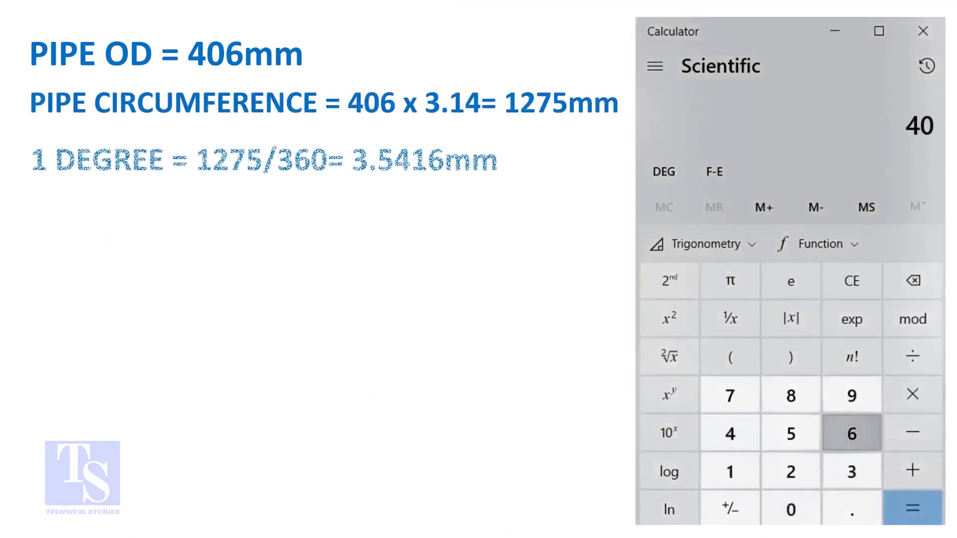
- Compute the pipe circumference as 406 × 3.14 = 1,274.84
click(912, 393)
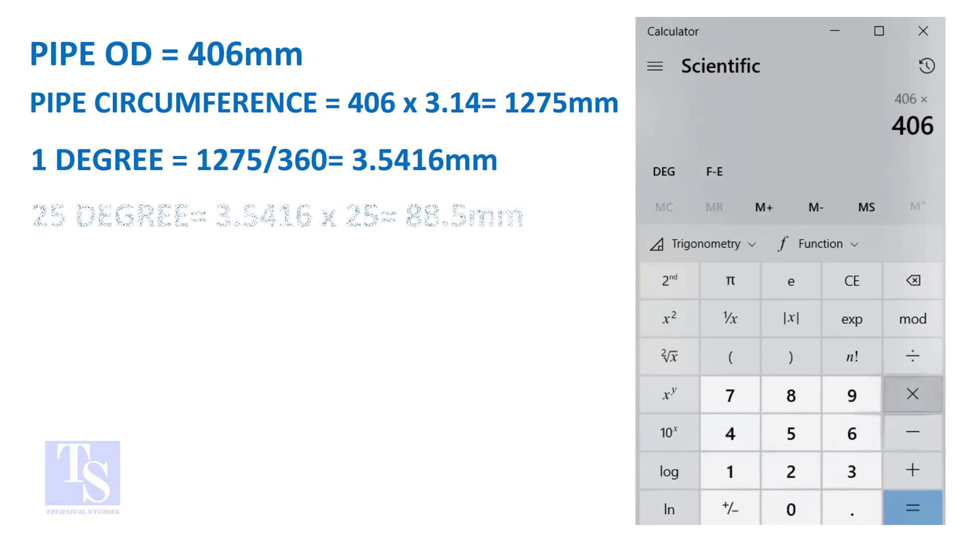
click(850, 470)
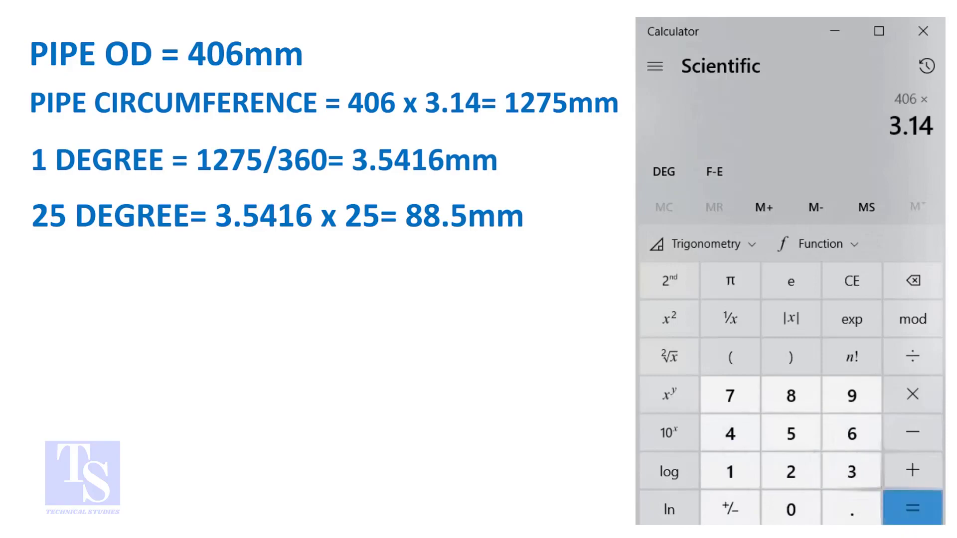
click(912, 507)
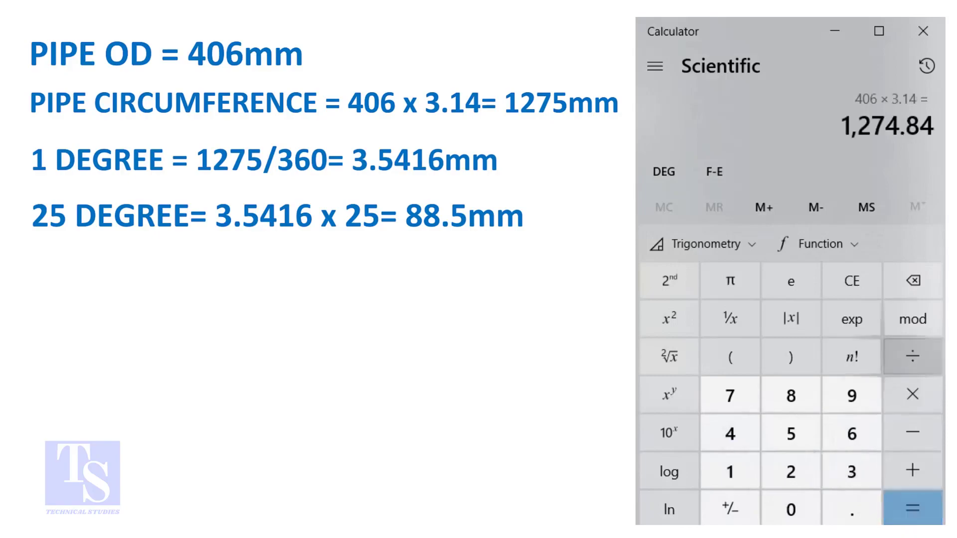
- Divide 1,274.84 by 360 for ~3.5412 per degree, then multiply by 25 for ~88.53
click(911, 357)
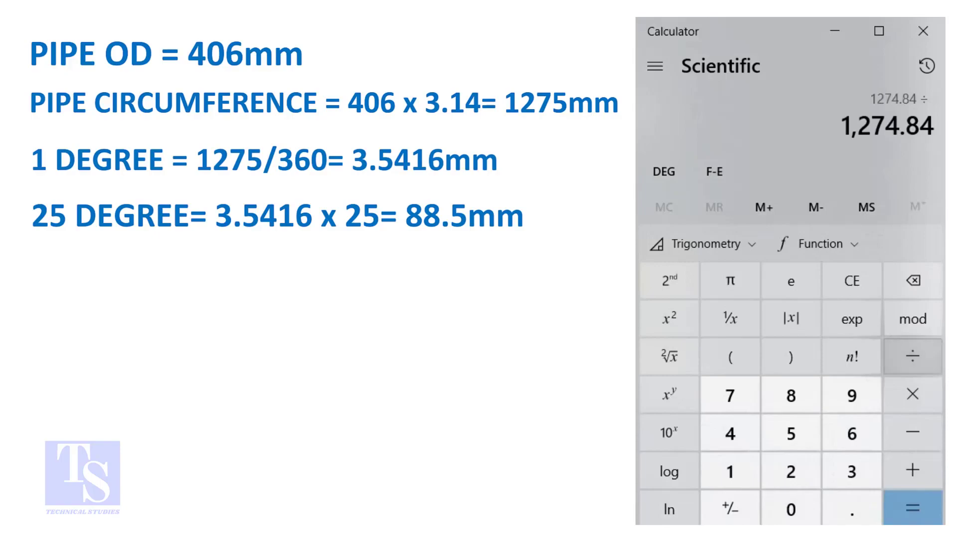
click(911, 507)
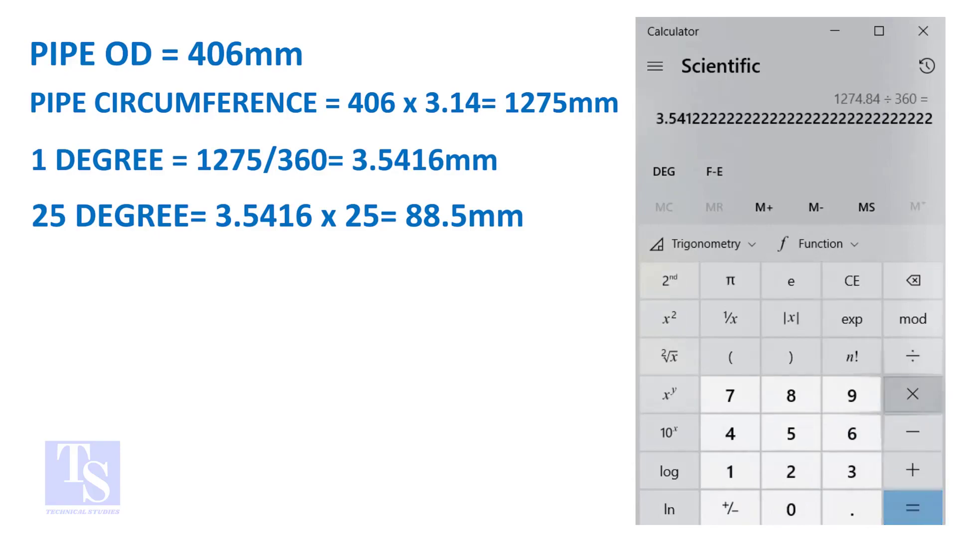
click(913, 507)
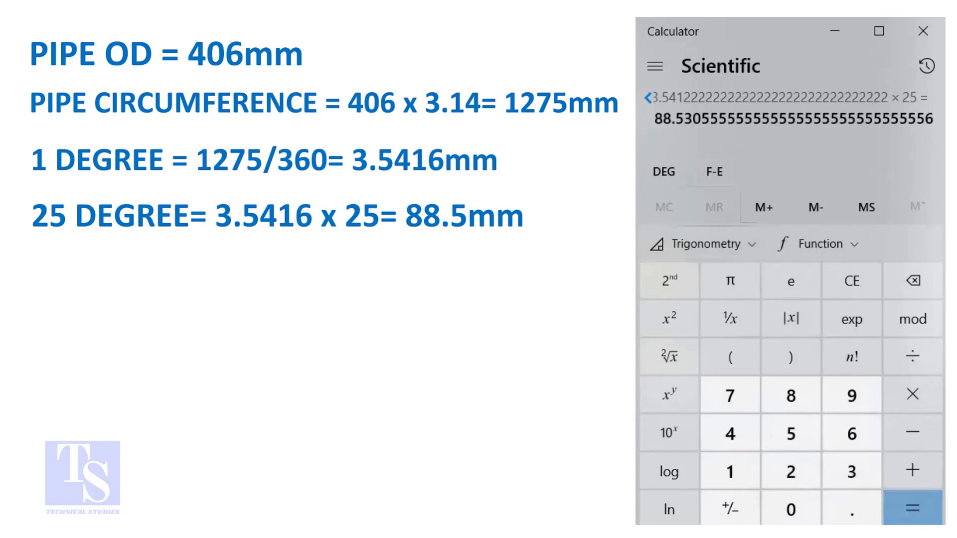